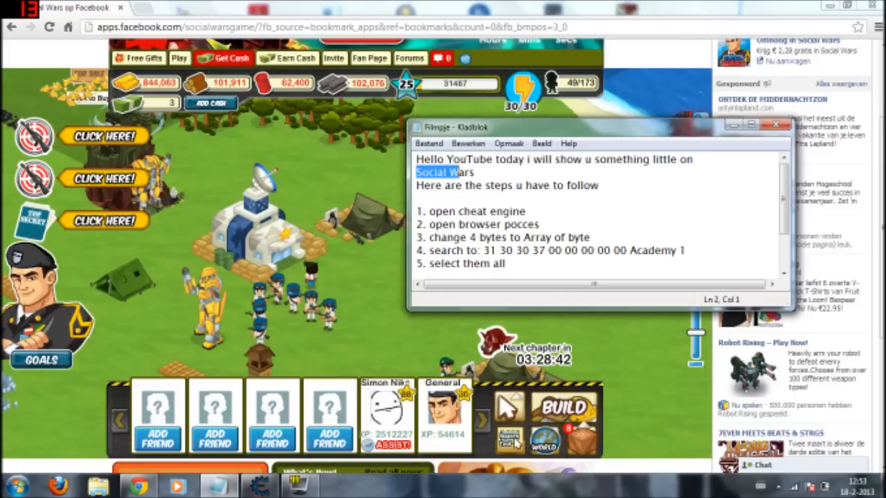
Step: Highlight step 1 'open cheat engine' in the tutorial and launch Cheat Engine 6.2
left_click(420, 185)
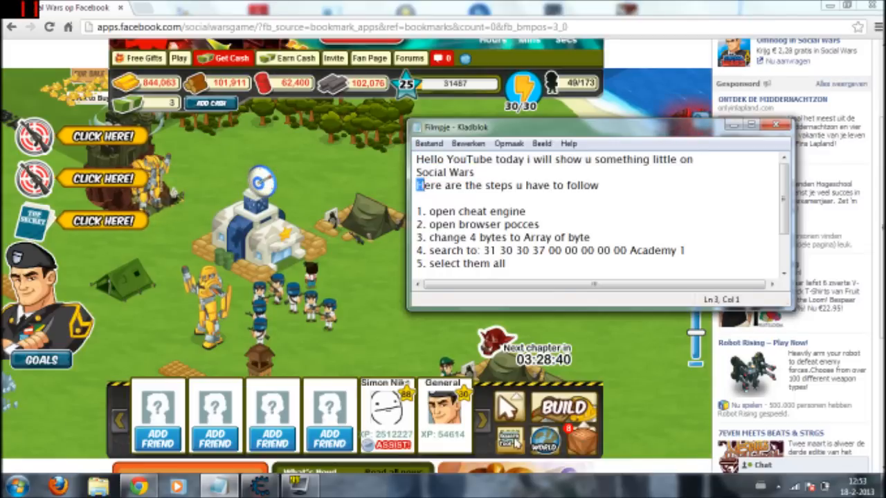
triple_click(505, 186)
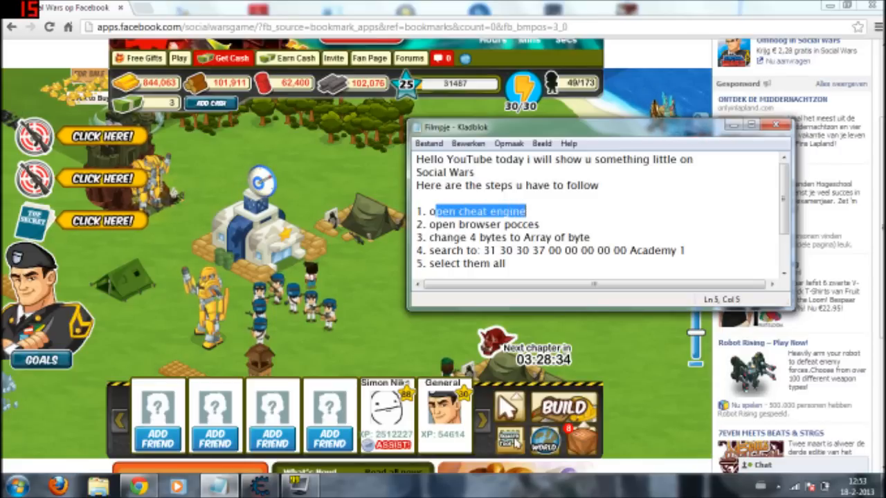
left_click(257, 487)
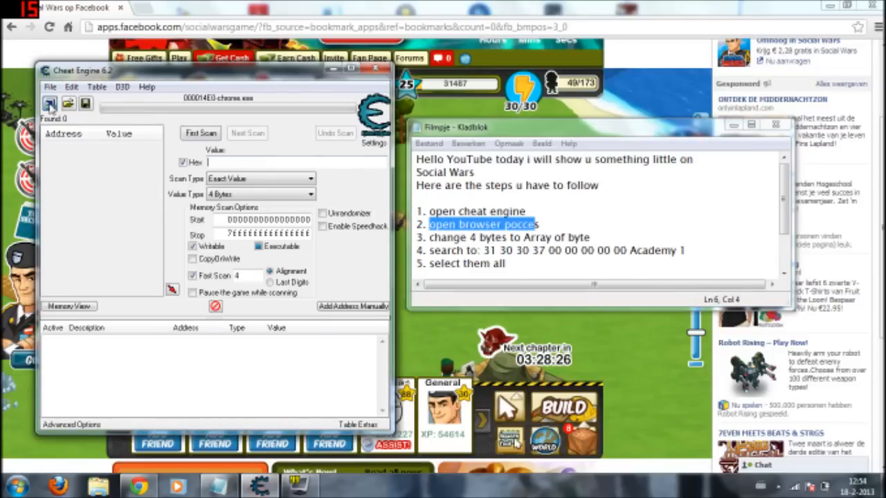
Step: Attach Cheat Engine to the chrome.exe process and set Value Type to Array of byte
left_click(50, 102)
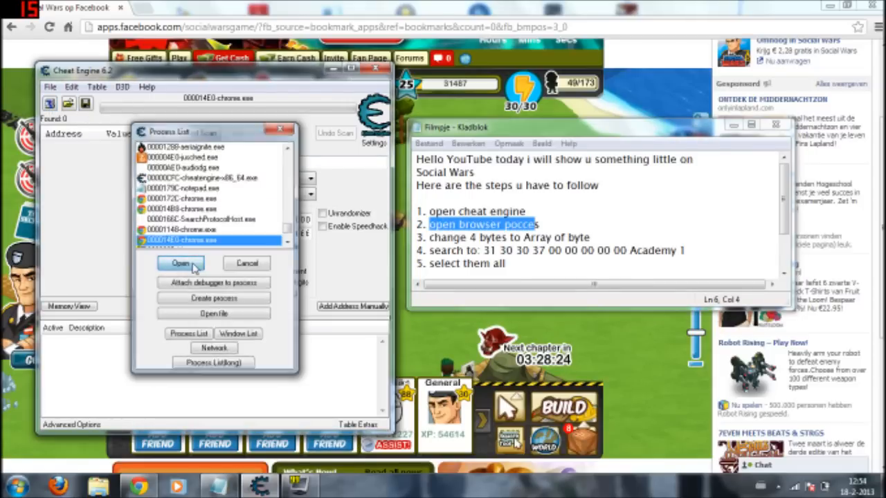
left_click(180, 263)
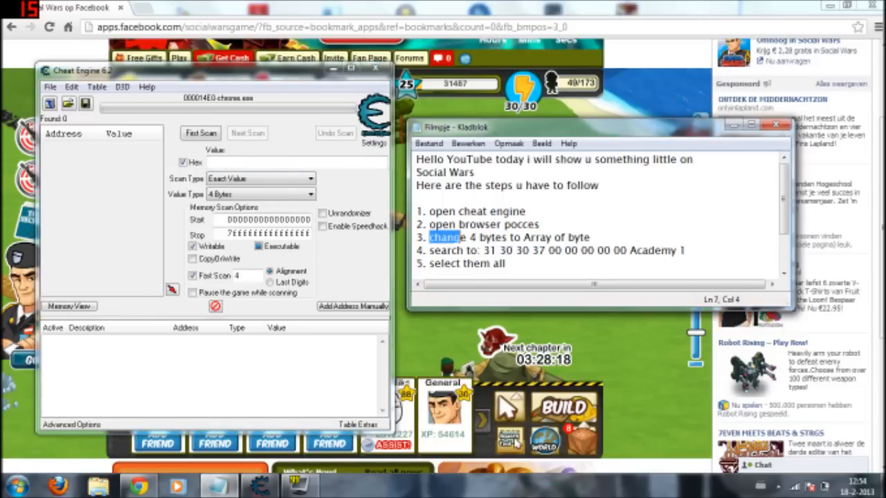
left_click(310, 194)
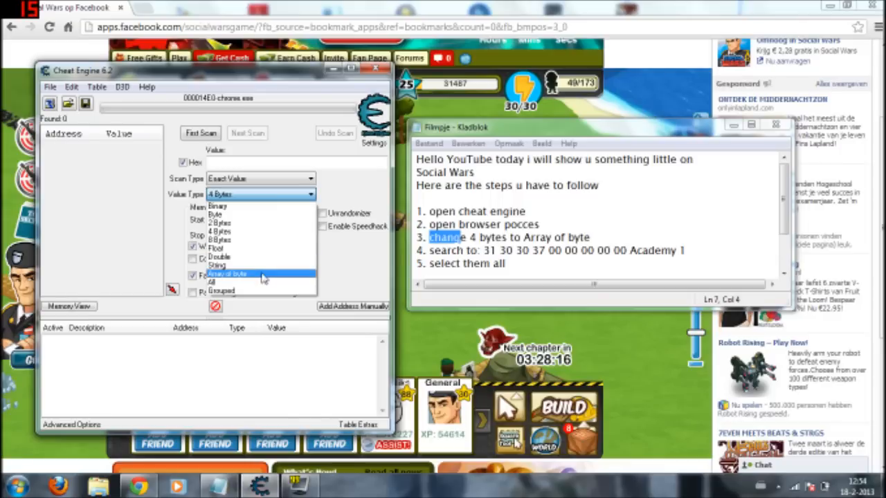
left_click(226, 274)
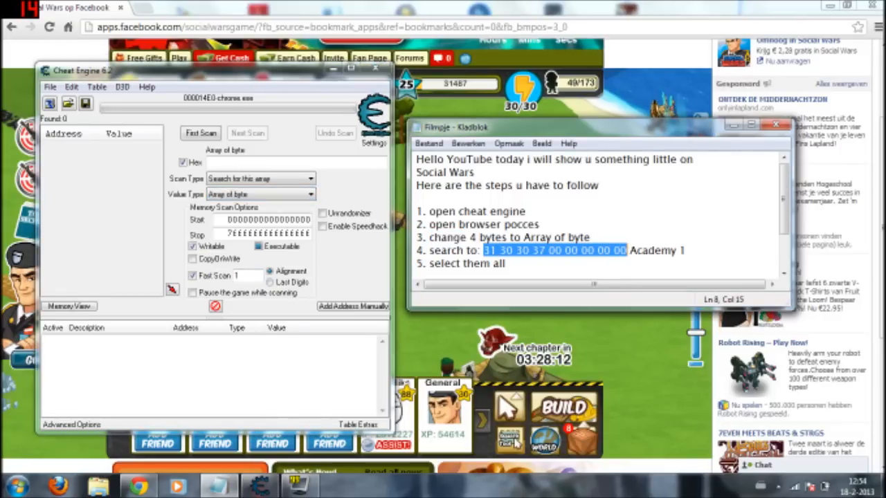
mouse_move(377, 262)
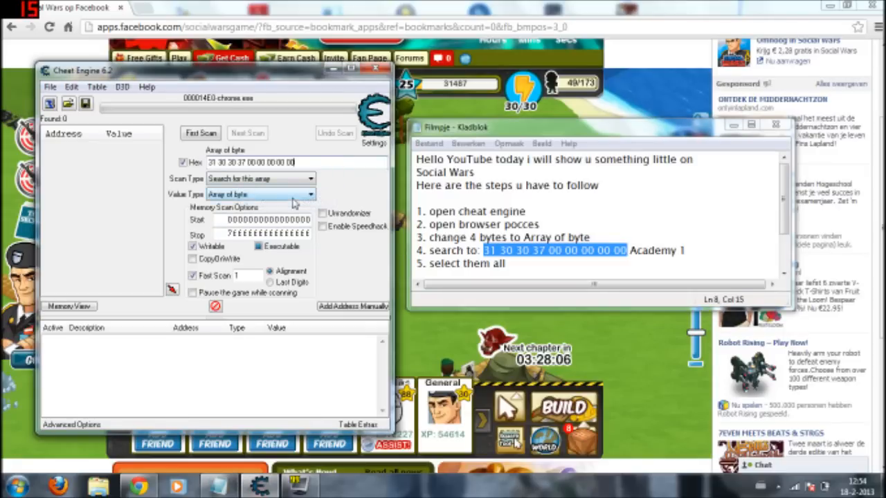
Step: Scan for the Academy byte sequence, add both addresses to the table and change their value to the new unit code
left_click(199, 133)
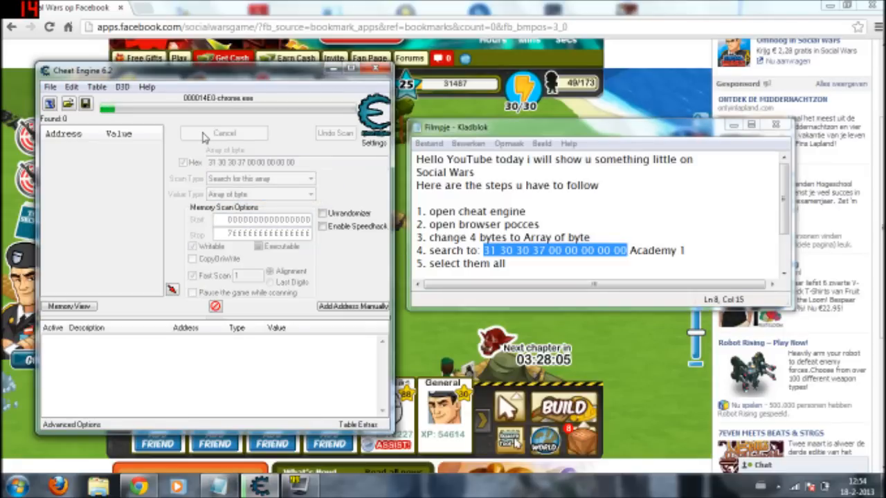
left_click(224, 132)
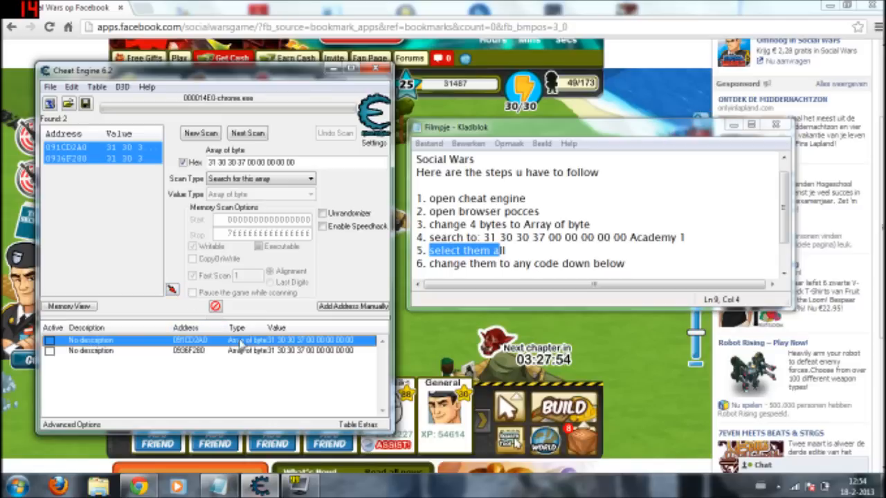
left_click(191, 350)
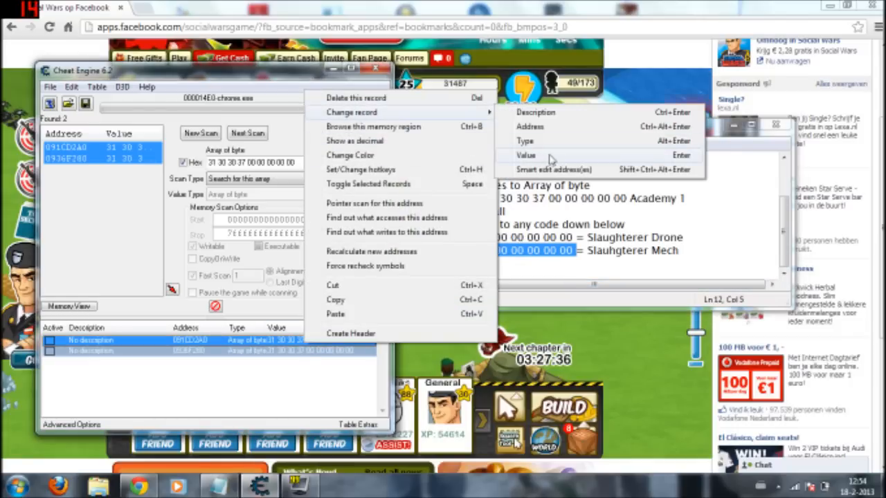
left_click(525, 155)
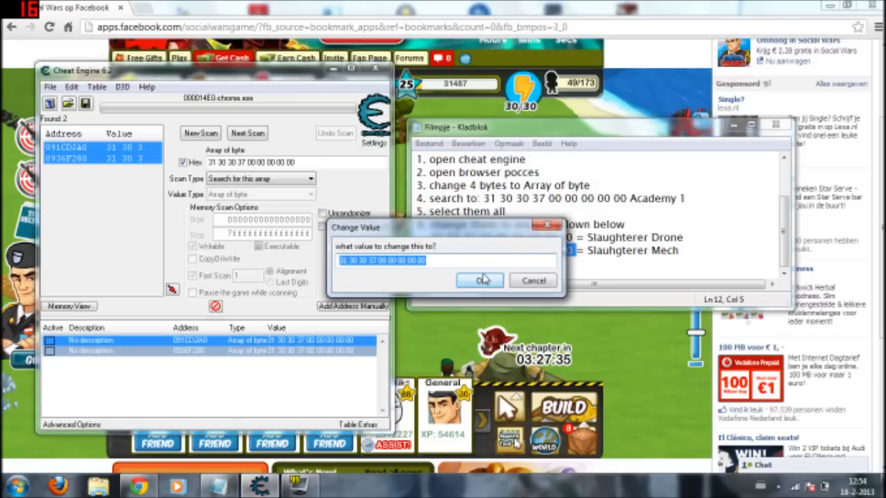
left_click(482, 279)
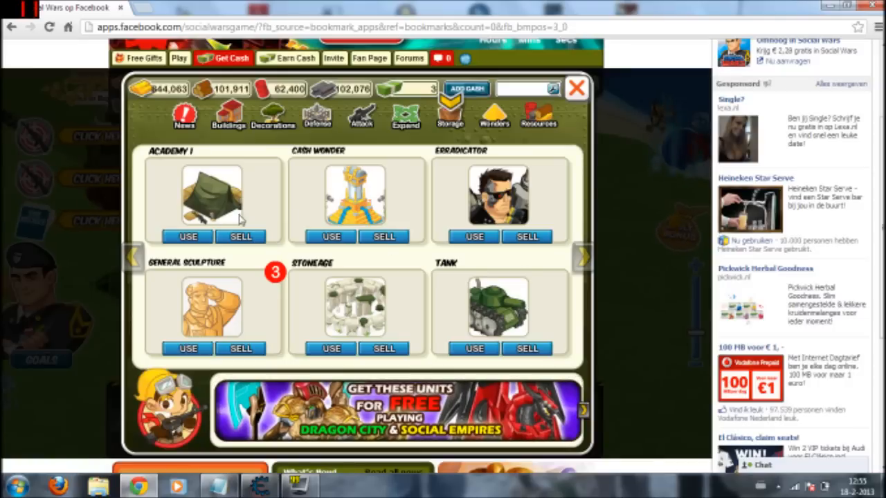
Step: Use the Academy I from storage and place it on the base
left_click(576, 89)
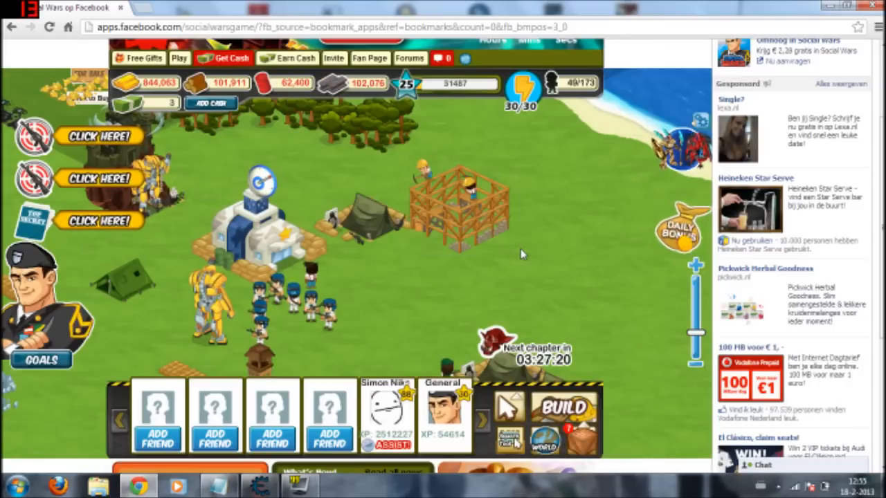
left_click(463, 201)
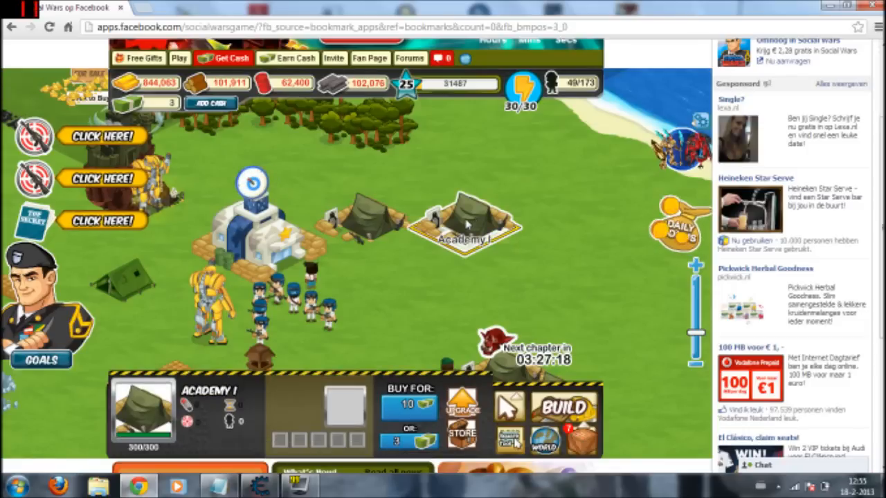
left_click(343, 408)
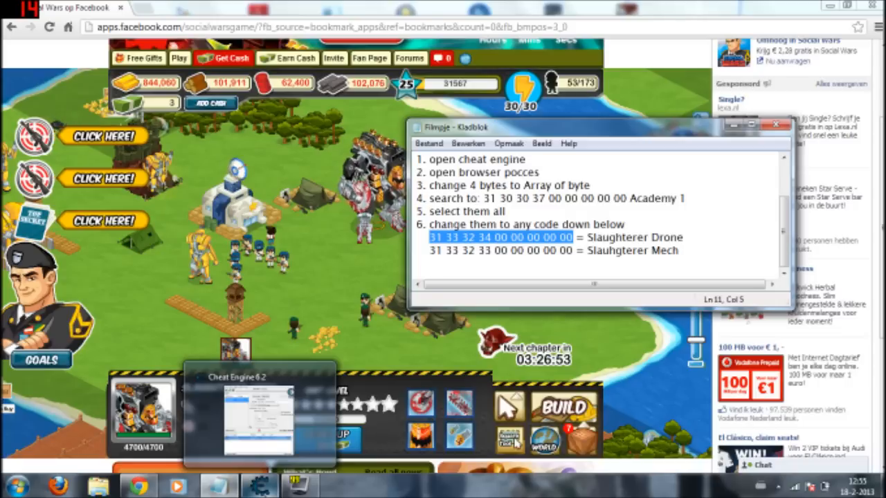
right_click(90, 340)
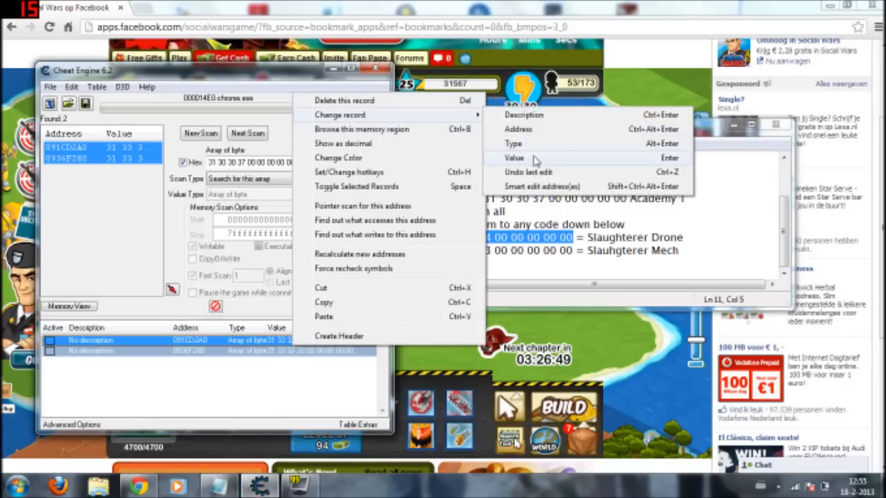
left_click(513, 158)
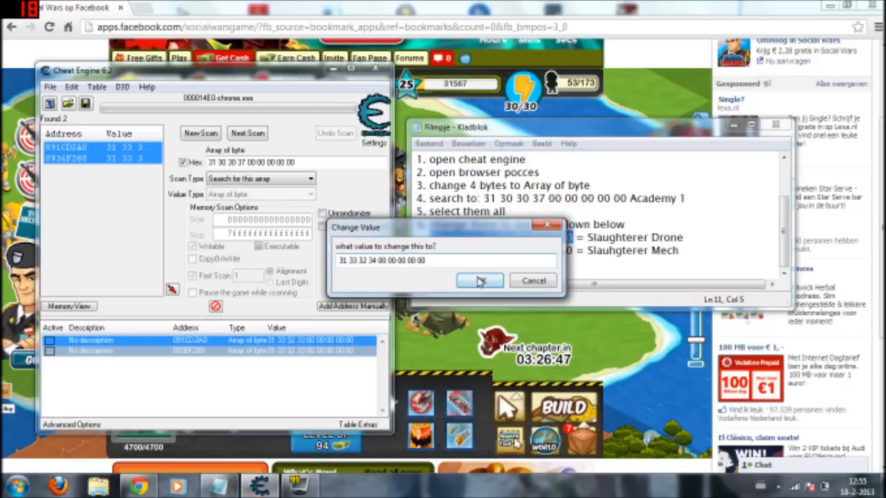
left_click(479, 280)
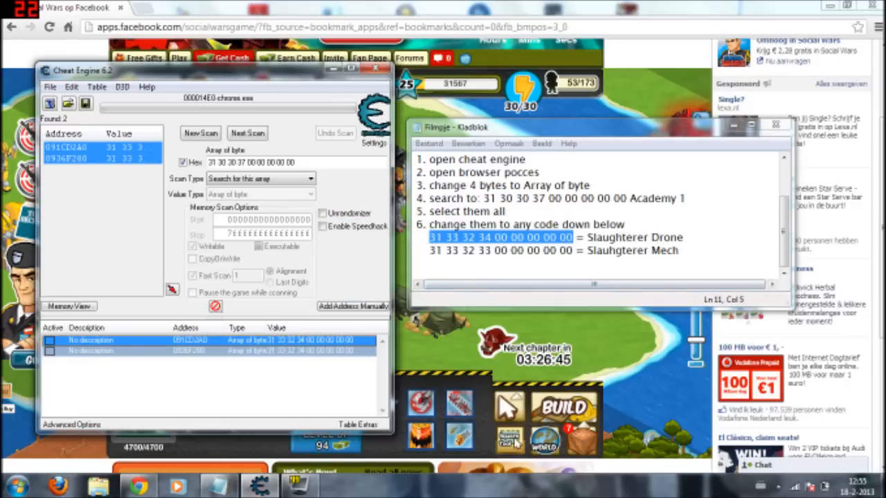
Step: Buy an Academy I from the Build menu and place it on the base
left_click(775, 126)
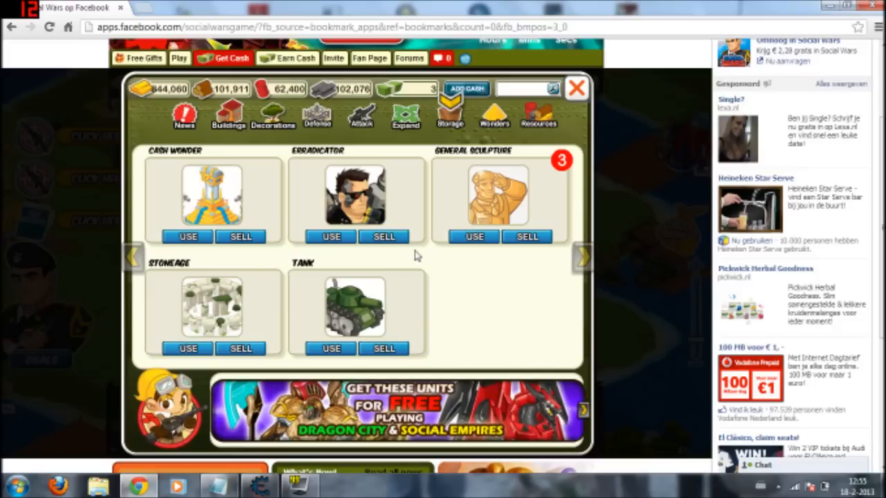
left_click(360, 117)
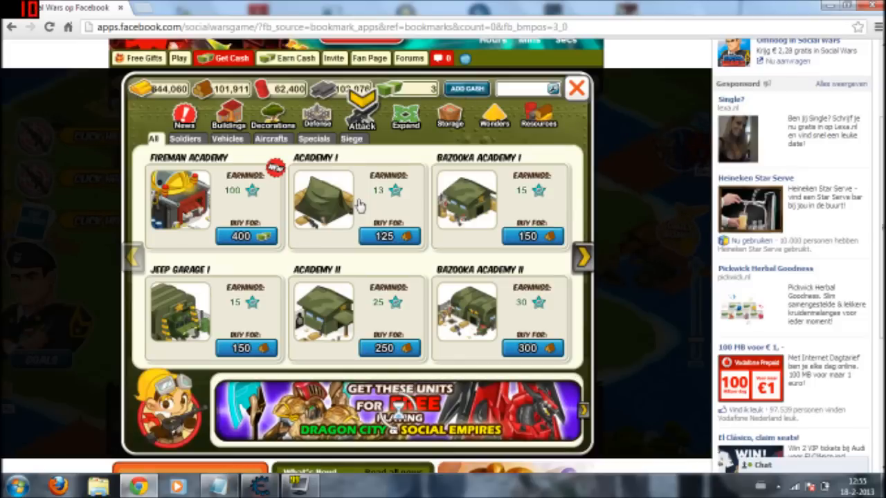
left_click(576, 89)
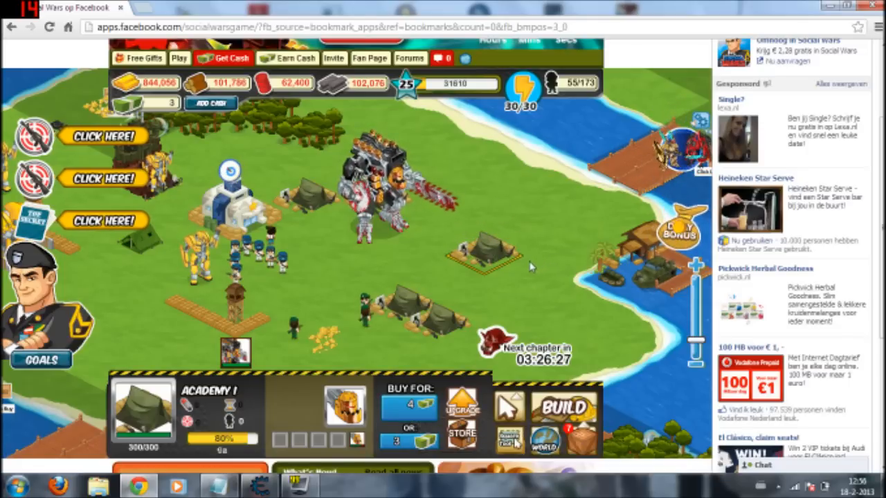
mouse_move(512, 299)
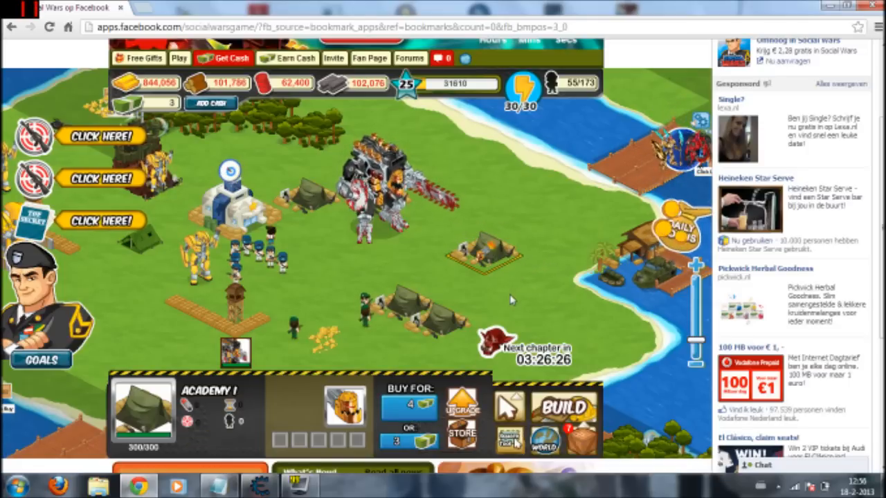